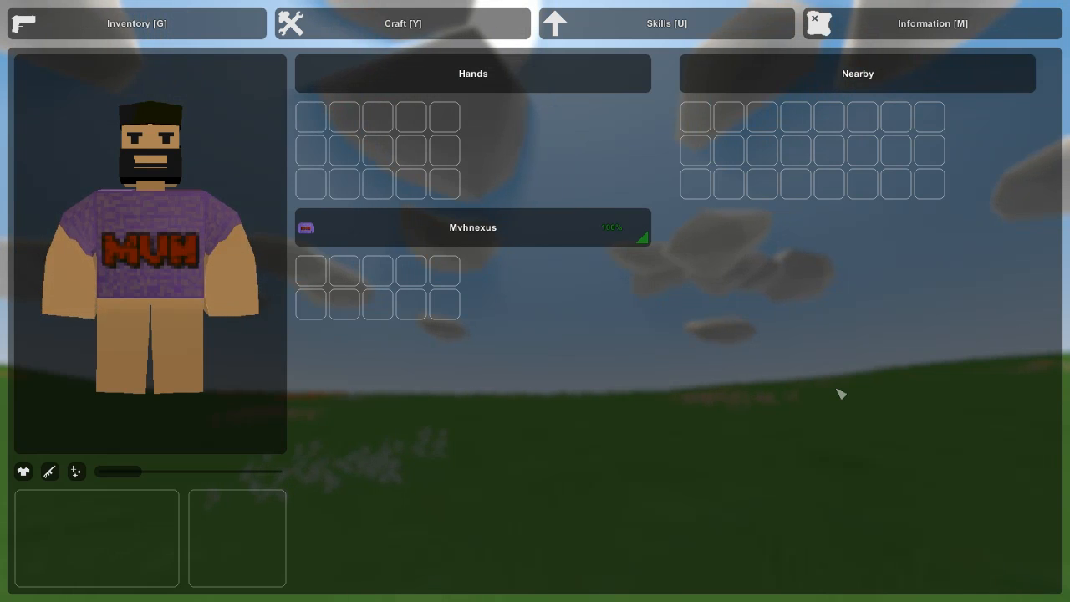
{"action": "mouse_move", "coordinate": [393, 100]}
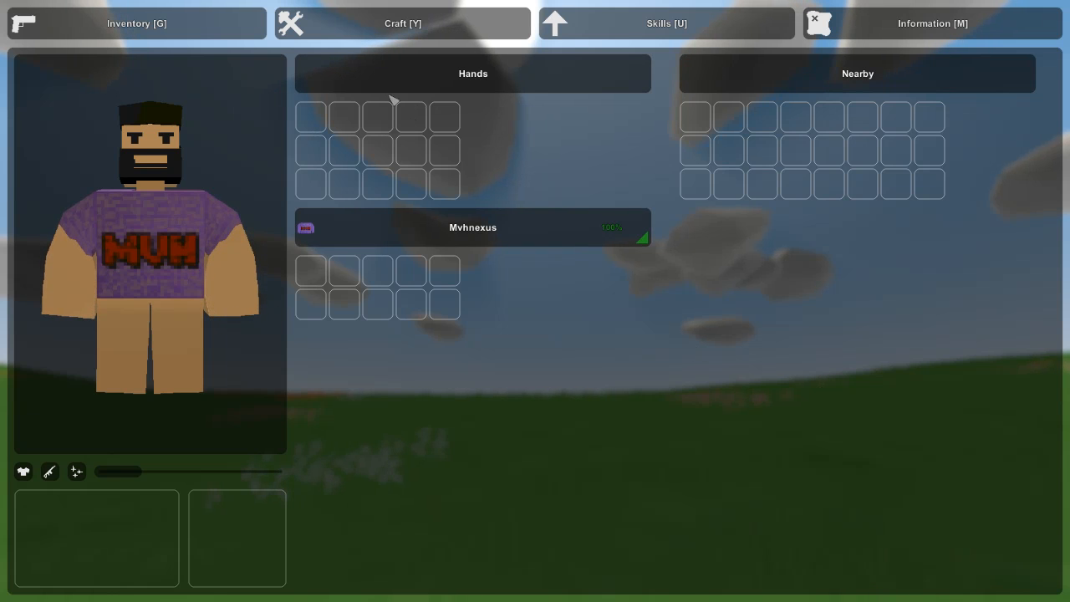
{"action": "mouse_move", "coordinate": [669, 320]}
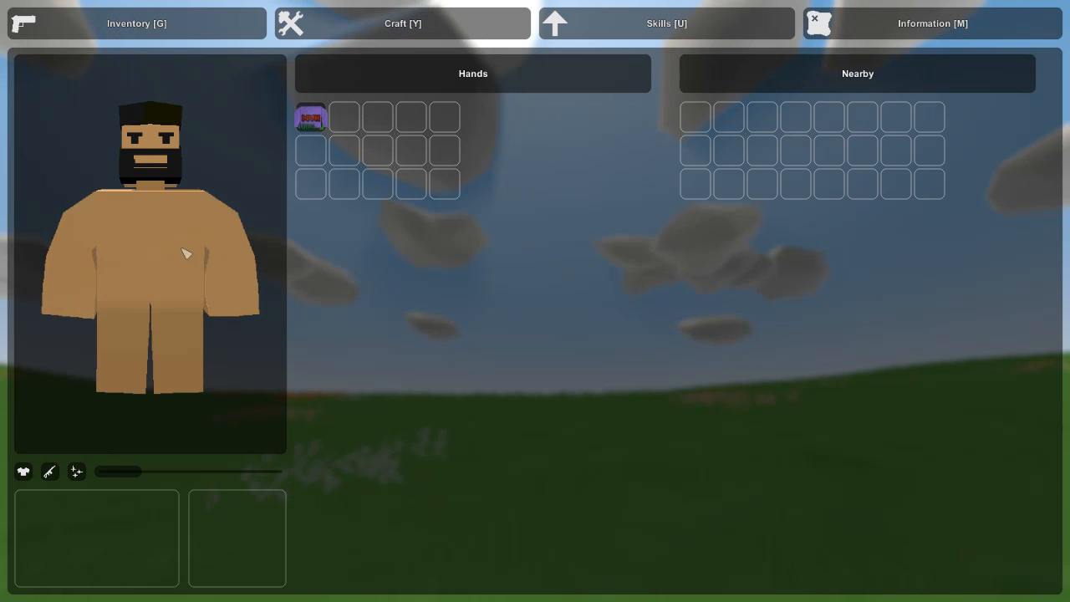
- Put the shirt back on the character, back out of the mystery box view and survivors menu, and exit Unturned
{"action": "left_click_drag", "start_coordinate": [312, 117], "coordinate": [172, 243]}
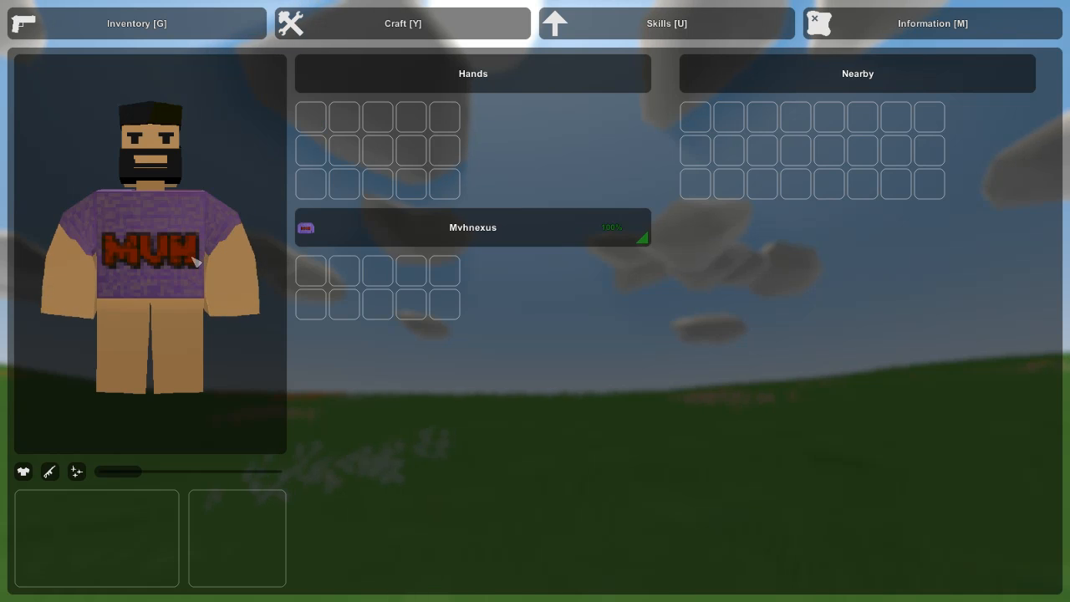
{"action": "key", "text": "Escape"}
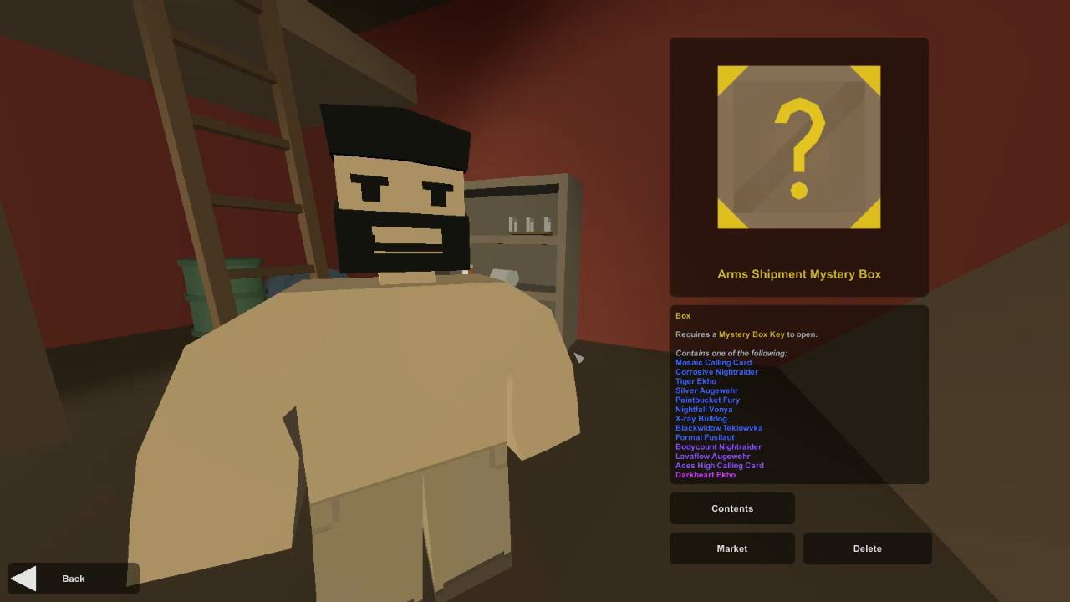
{"action": "mouse_move", "coordinate": [73, 578]}
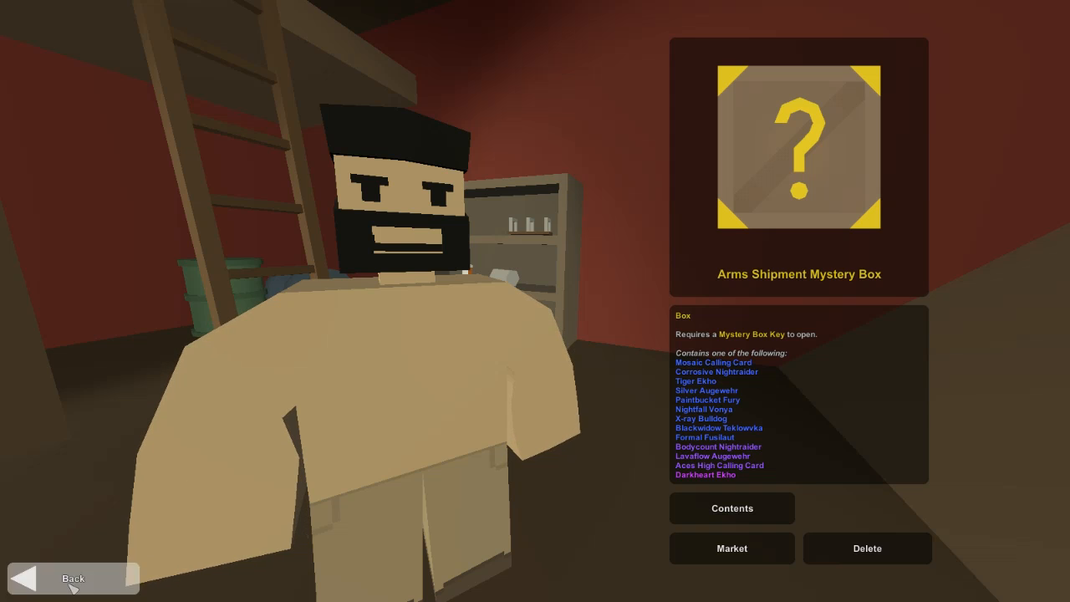
{"action": "left_click", "coordinate": [73, 577]}
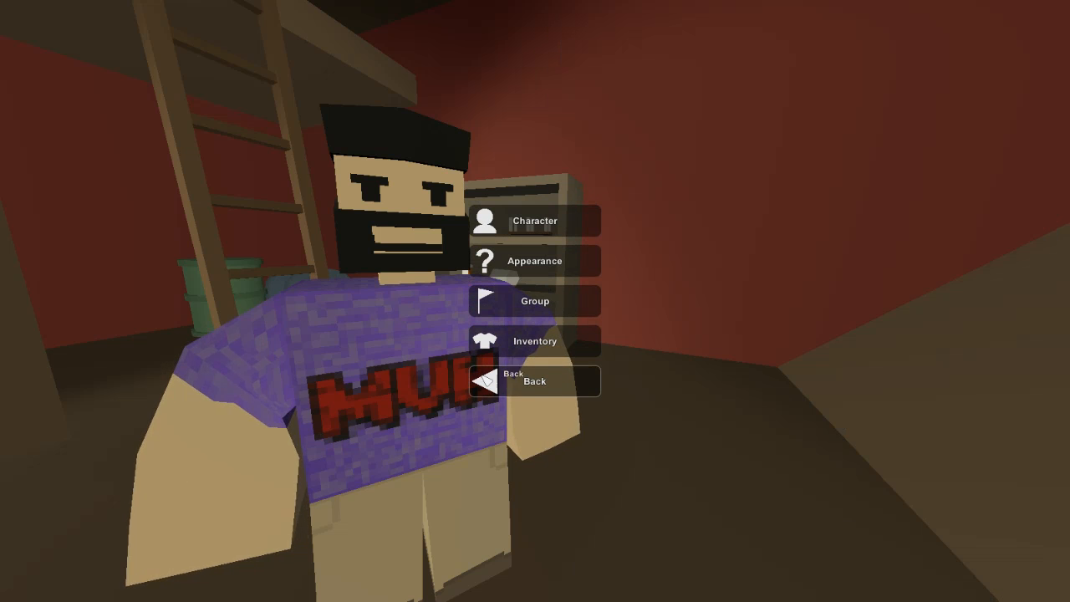
{"action": "left_click", "coordinate": [535, 381]}
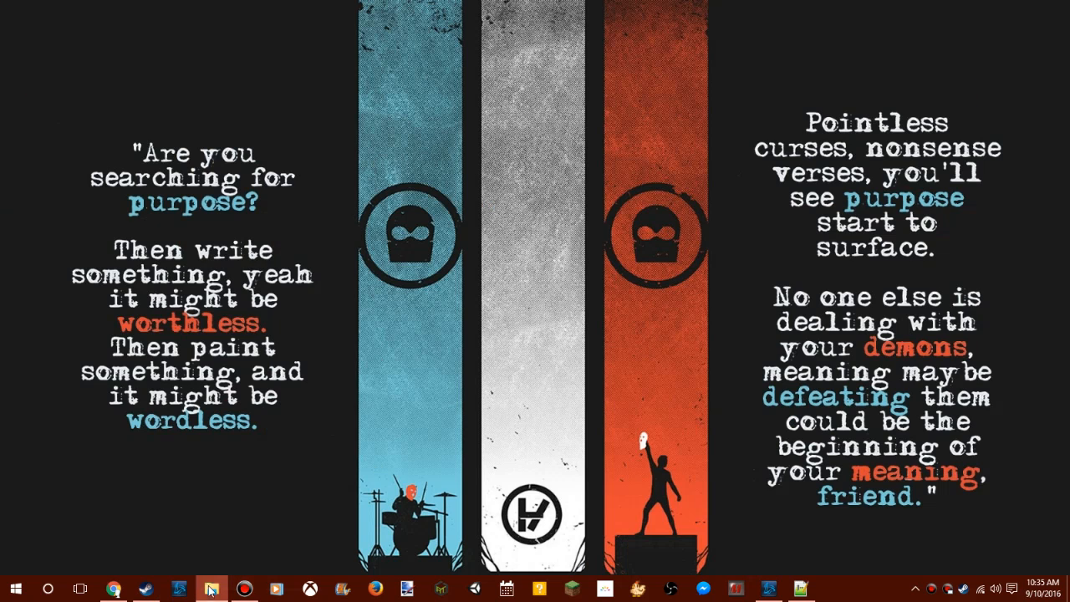
- From the 3500YTMvhnexus shirt folder, open 3500YTMvhnexus.dat in Notepad++
{"action": "left_click", "coordinate": [211, 590]}
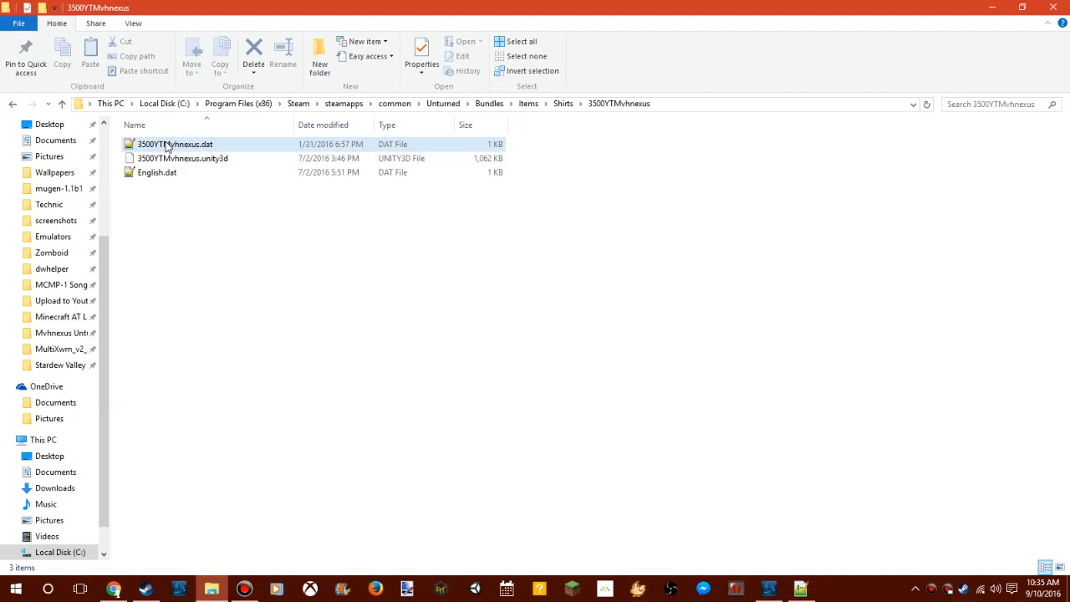
{"action": "left_click", "coordinate": [174, 144]}
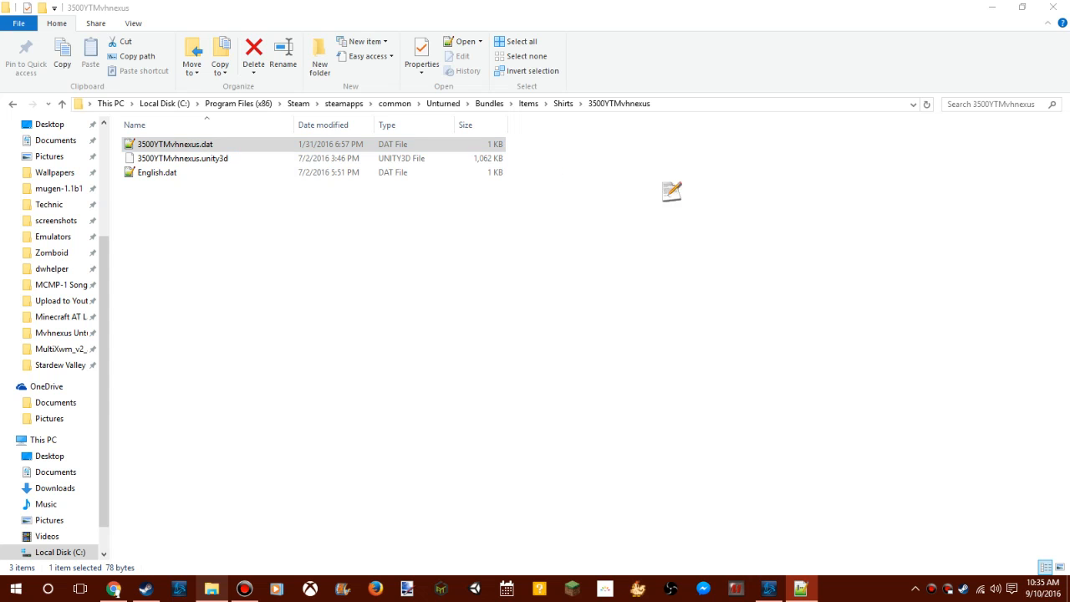
{"action": "mouse_move", "coordinate": [532, 5]}
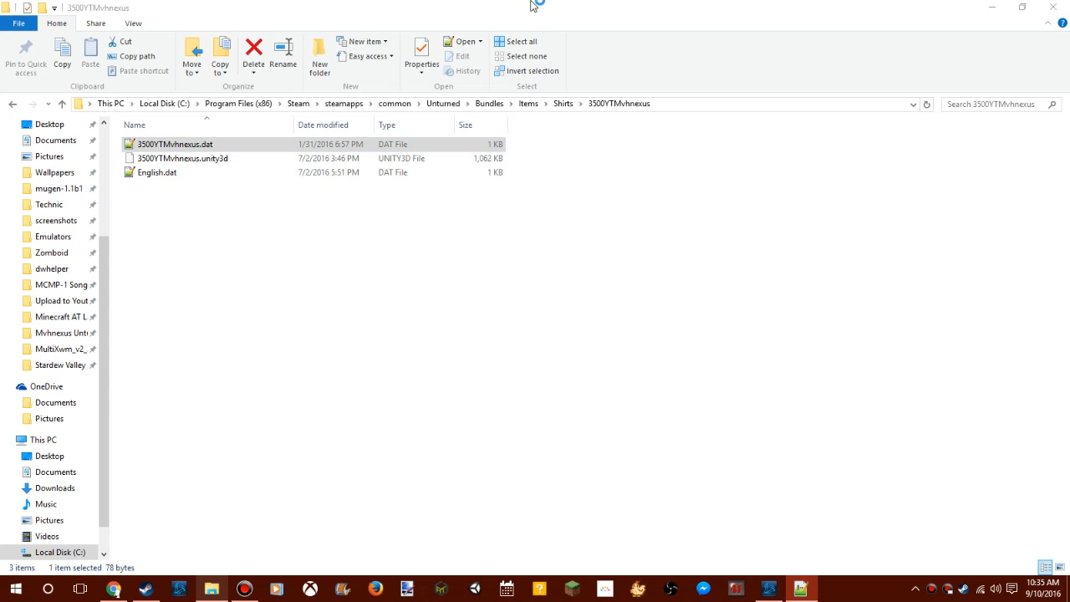
{"action": "double_click", "coordinate": [174, 144]}
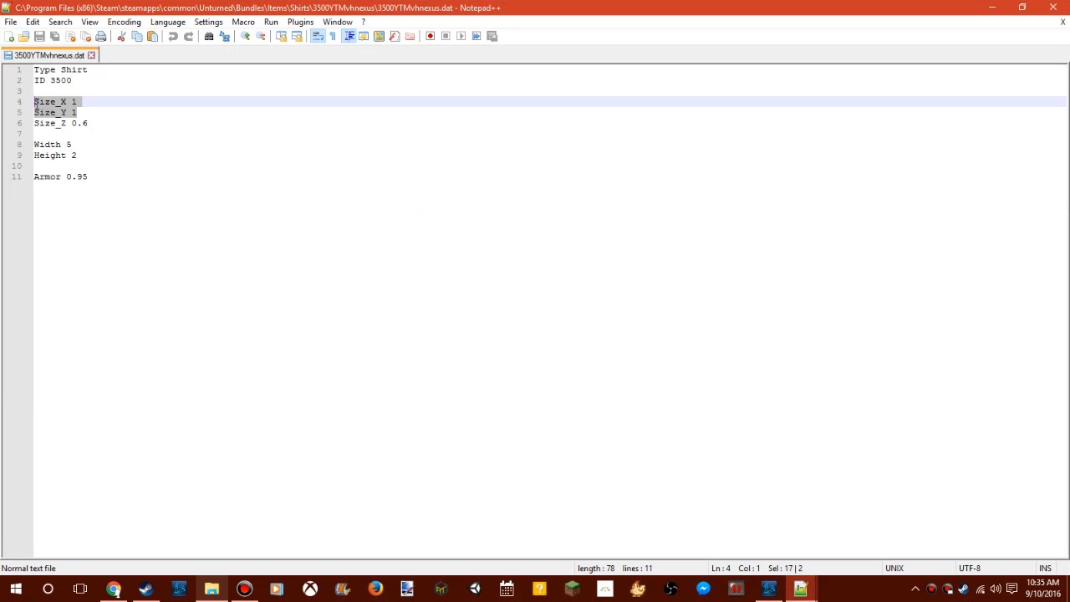
- Change the shirt's Width from 5 to 8 and Height from 2 to 7 in the .dat file
{"action": "left_click", "coordinate": [75, 144]}
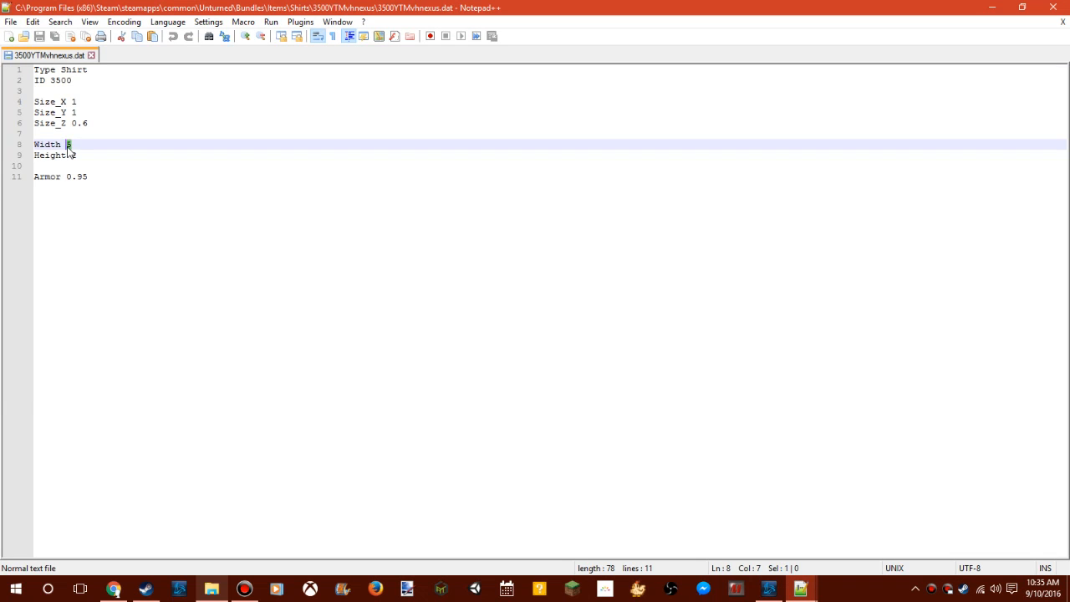
{"action": "type", "text": "00"}
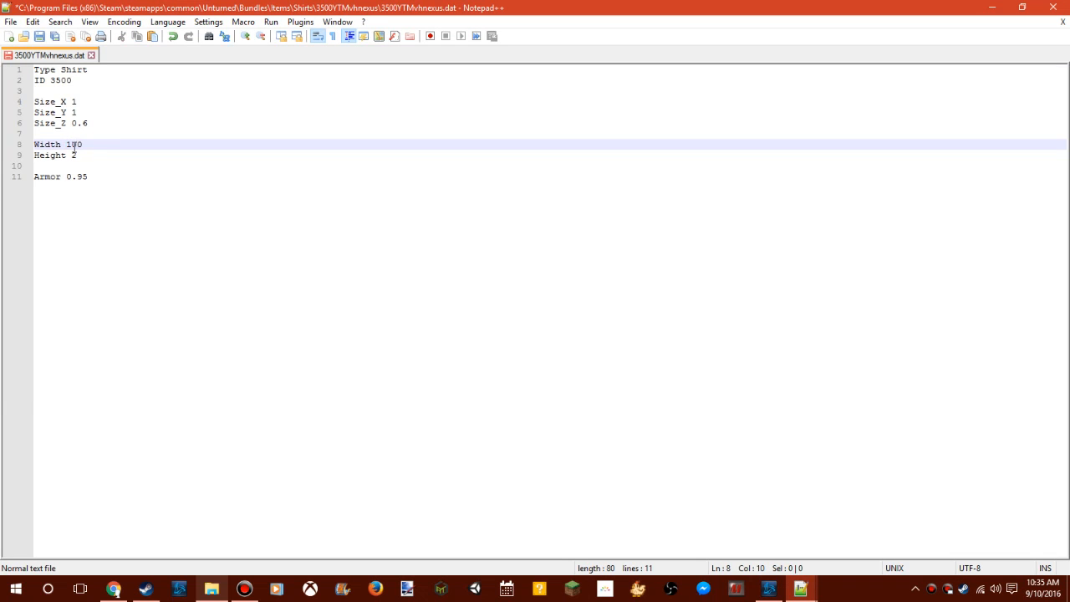
{"action": "double_click", "coordinate": [73, 144]}
{"action": "type", "text": "8"}
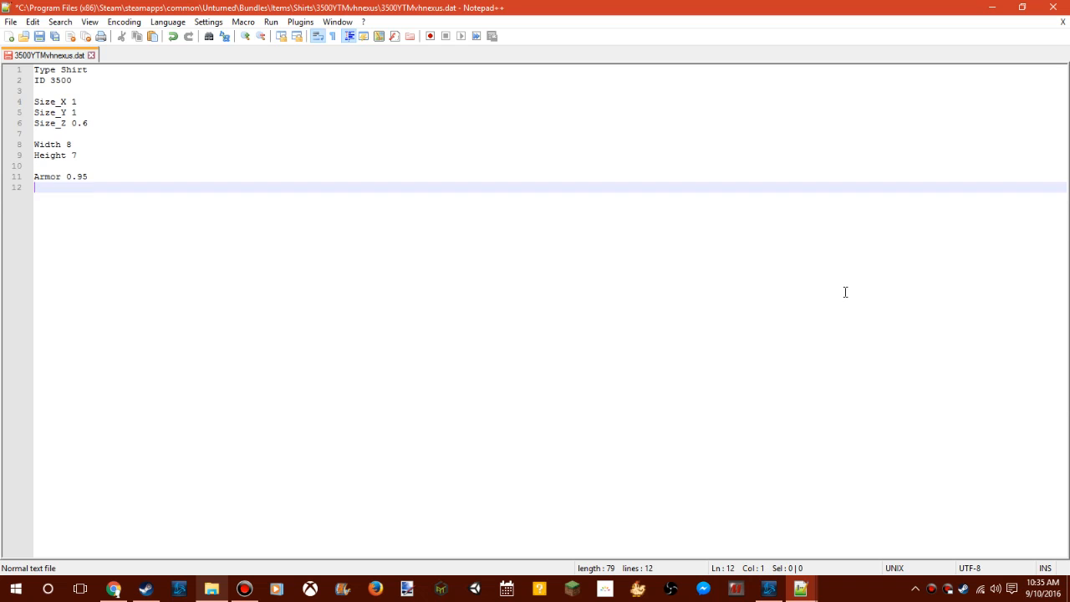
{"action": "type", "text": "Георги Рачев"}
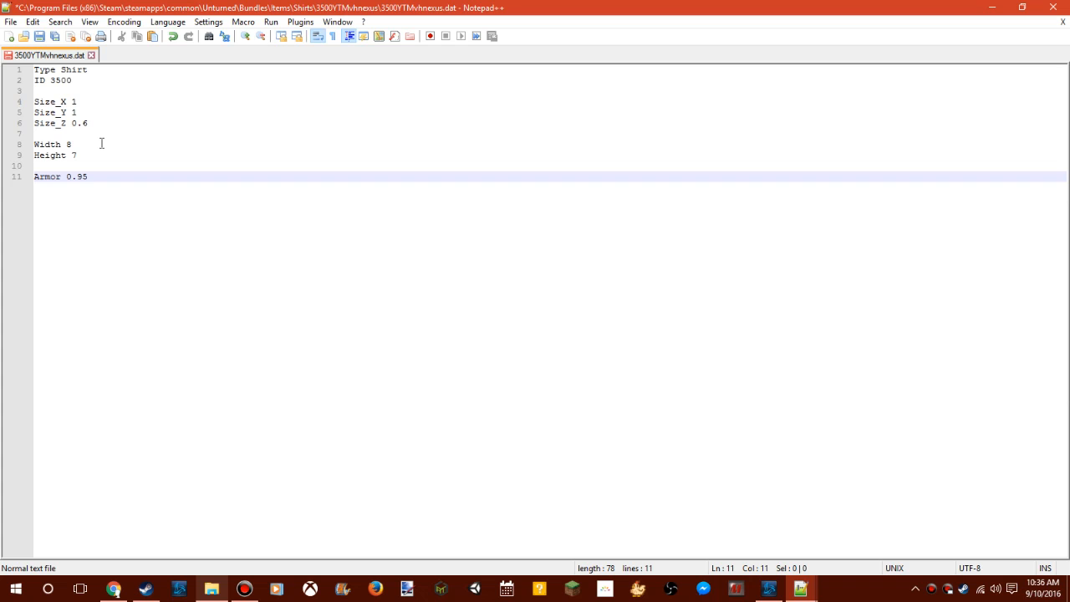
{"action": "mouse_move", "coordinate": [193, 143]}
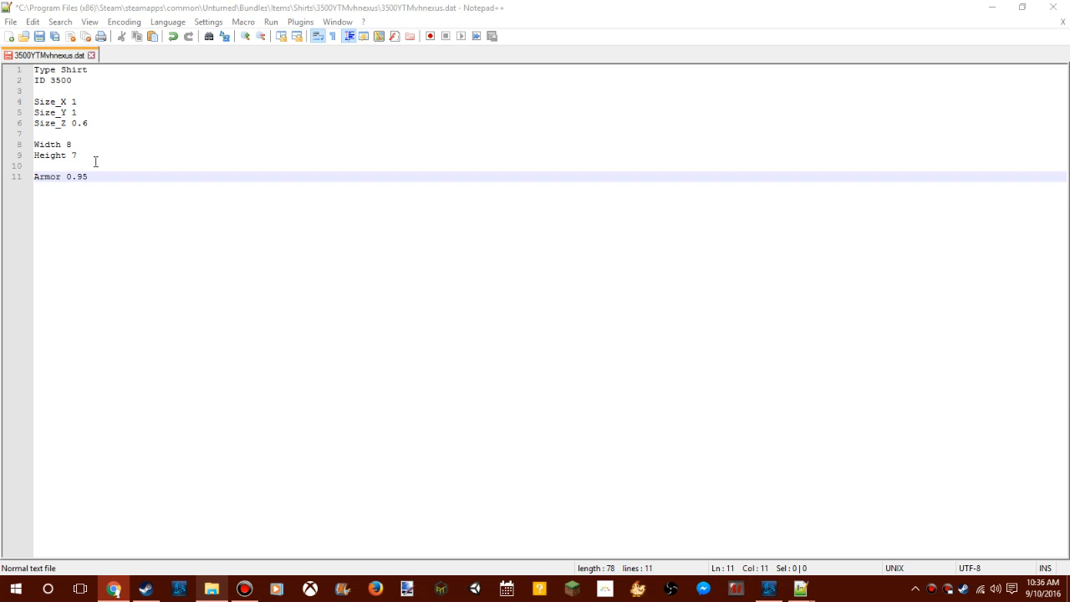
{"action": "mouse_move", "coordinate": [274, 138]}
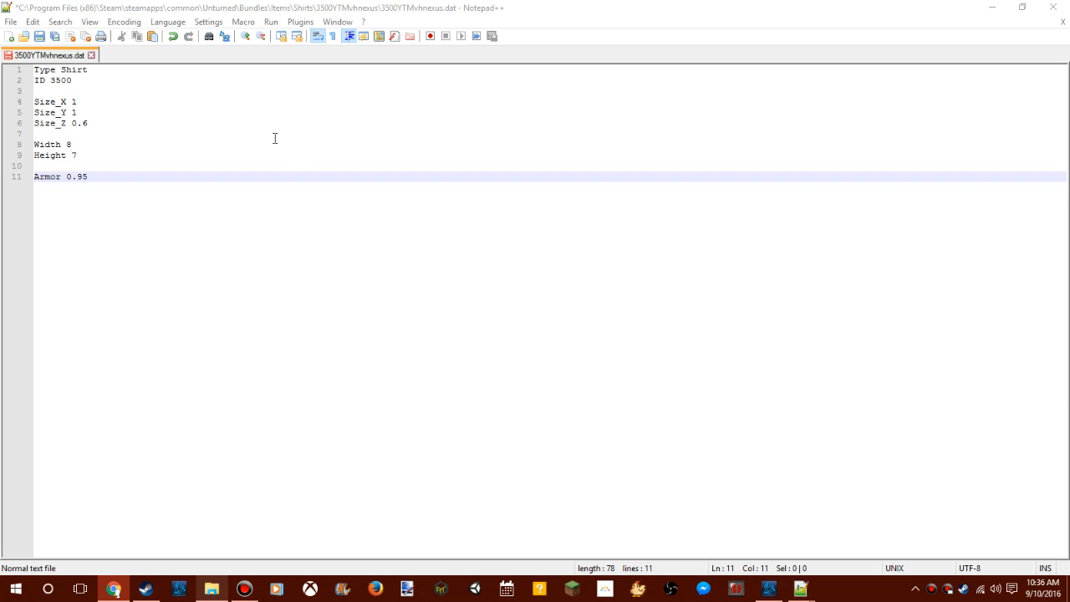
{"action": "left_click", "coordinate": [11, 22]}
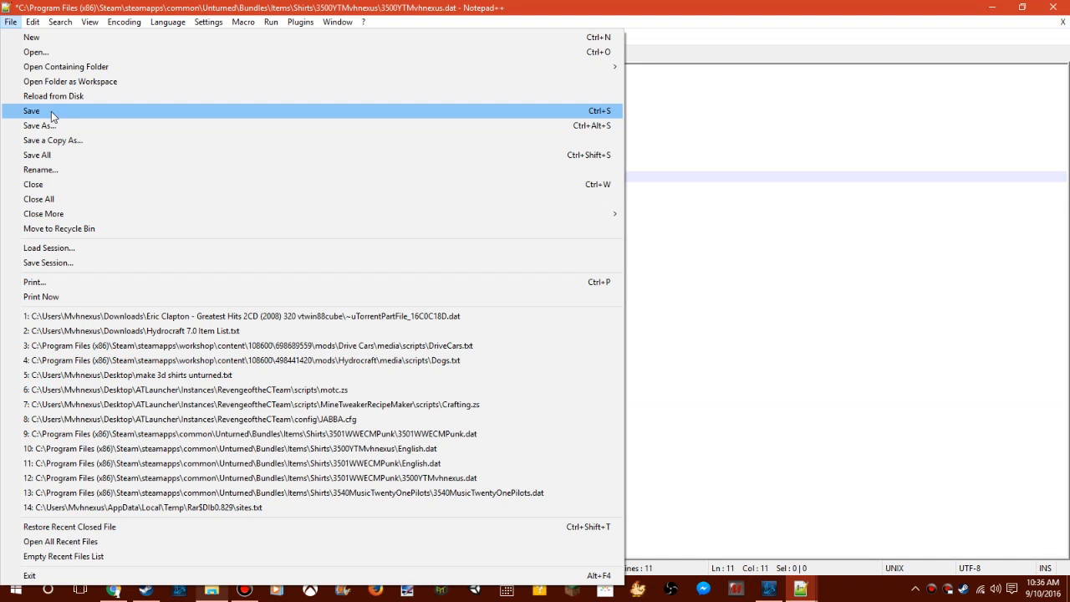
- Save the edited shirt .dat file
{"action": "left_click", "coordinate": [31, 110]}
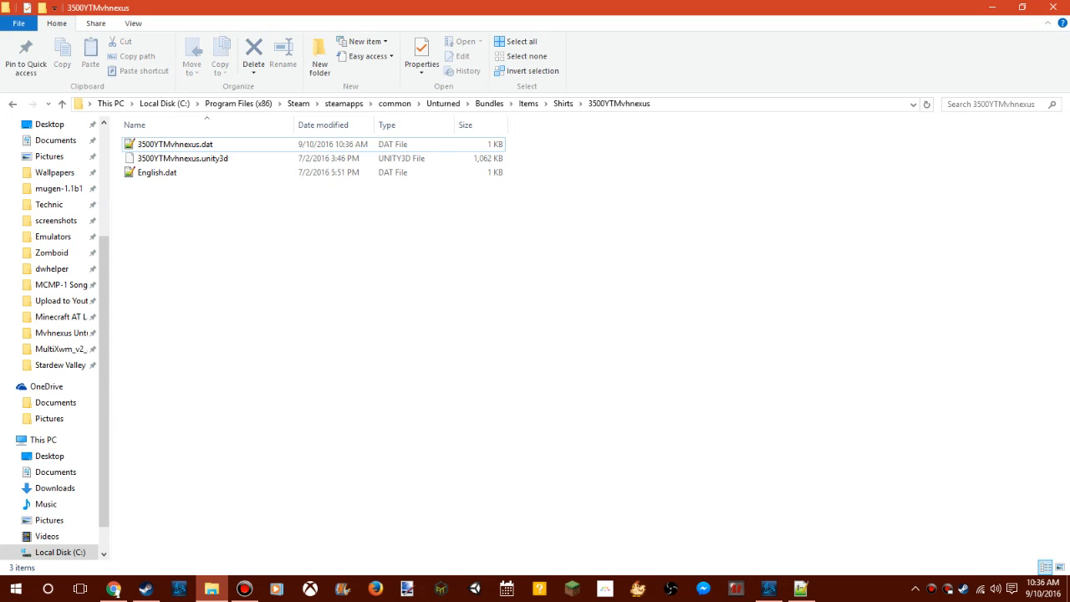
{"action": "mouse_move", "coordinate": [381, 527]}
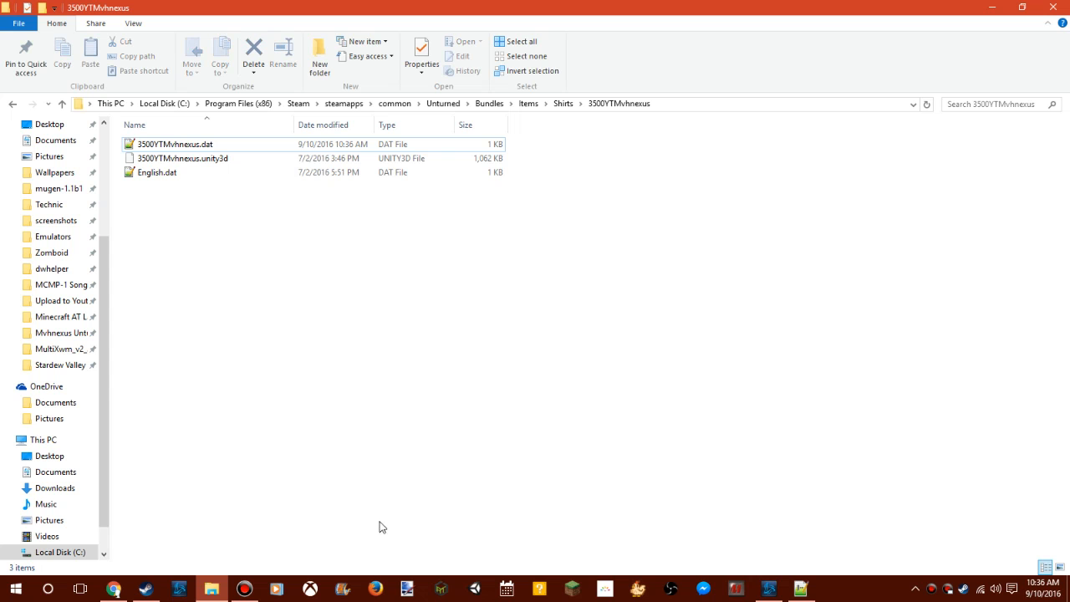
- Relaunch Unturned and start playing from the main menu
{"action": "left_click", "coordinate": [800, 588]}
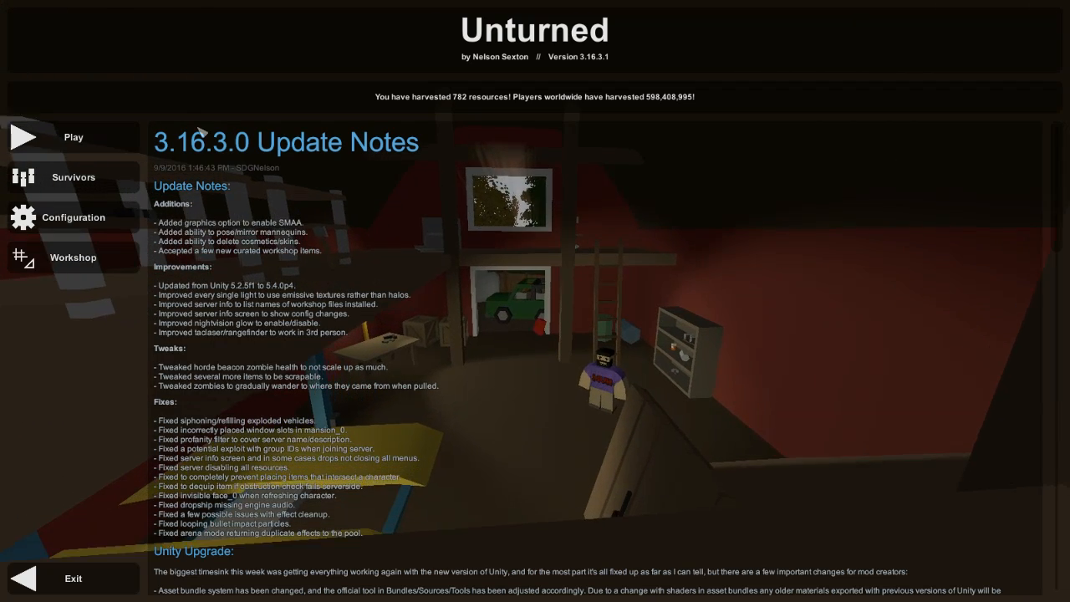
{"action": "left_click", "coordinate": [74, 136]}
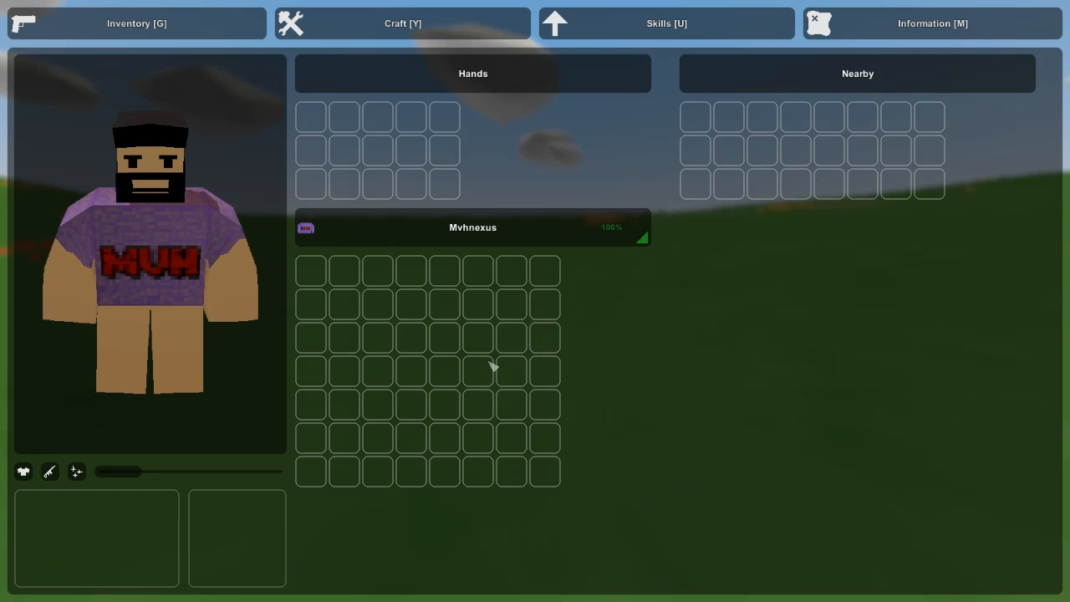
{"action": "mouse_move", "coordinate": [452, 368]}
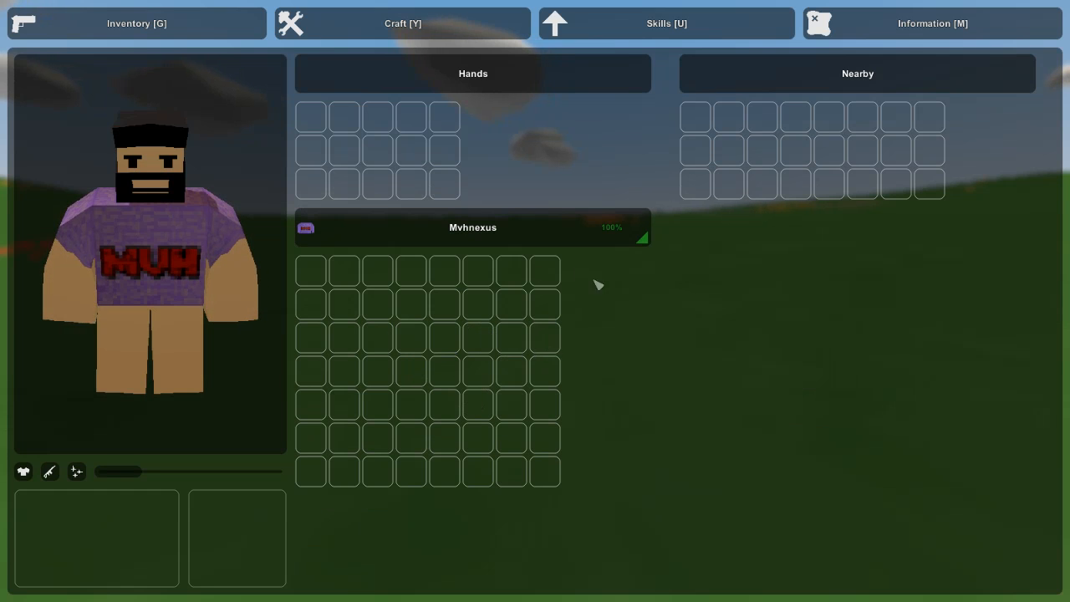
{"action": "mouse_move", "coordinate": [442, 393]}
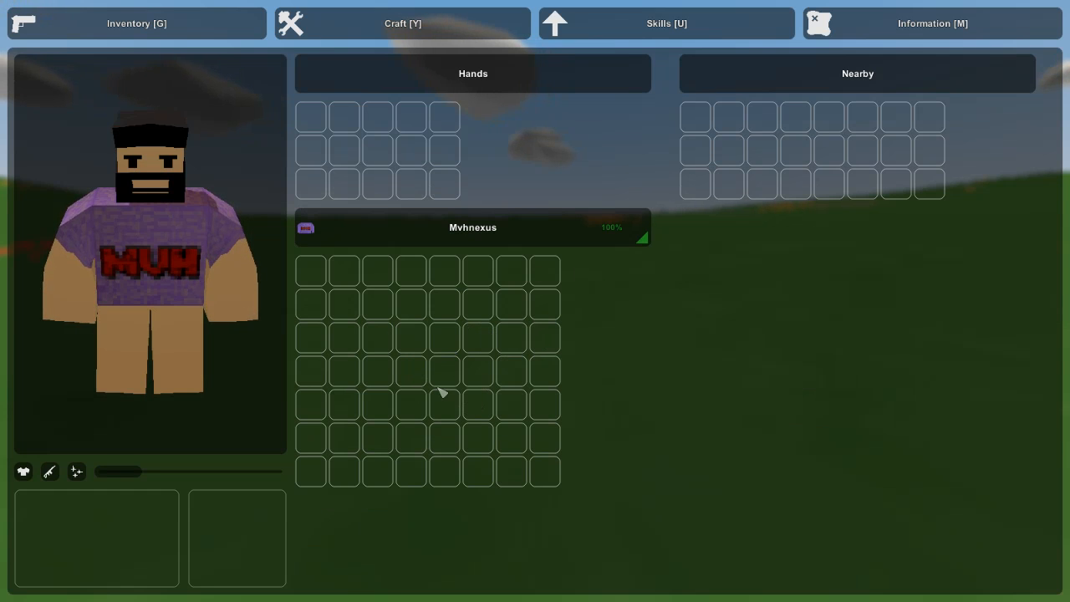
{"action": "mouse_move", "coordinate": [516, 266]}
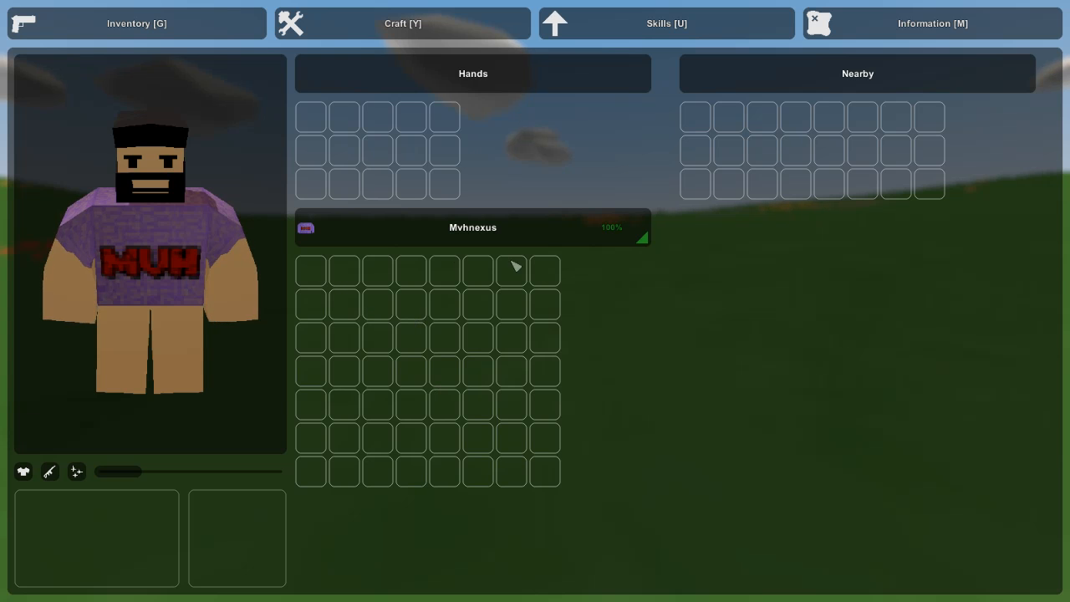
- Bring up the pause menu after checking the shirt's 8×7 storage grid
{"action": "key", "text": "Escape"}
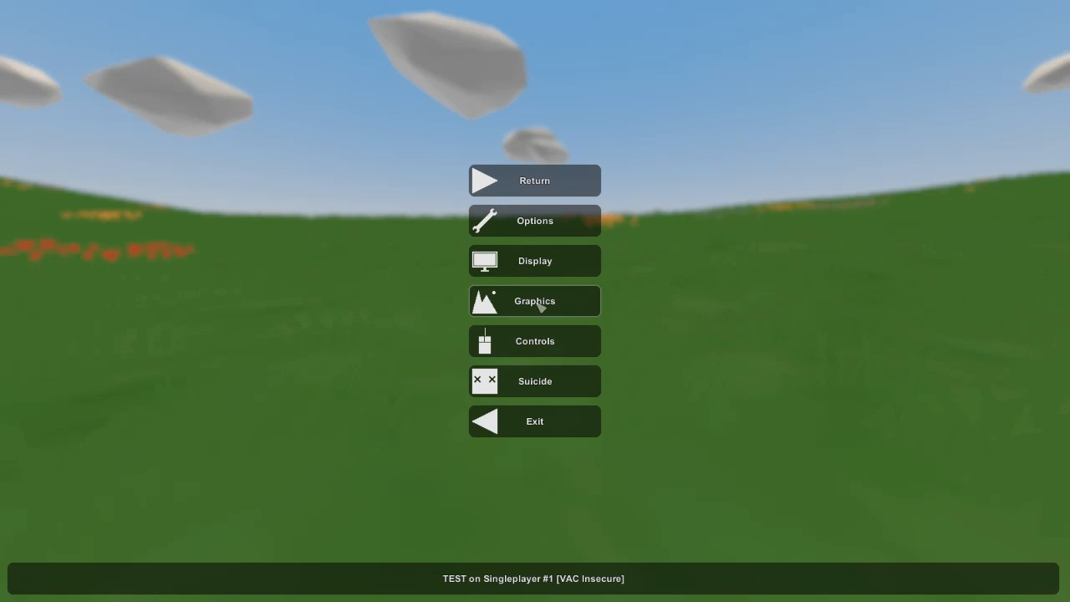
{"action": "mouse_move", "coordinate": [886, 415]}
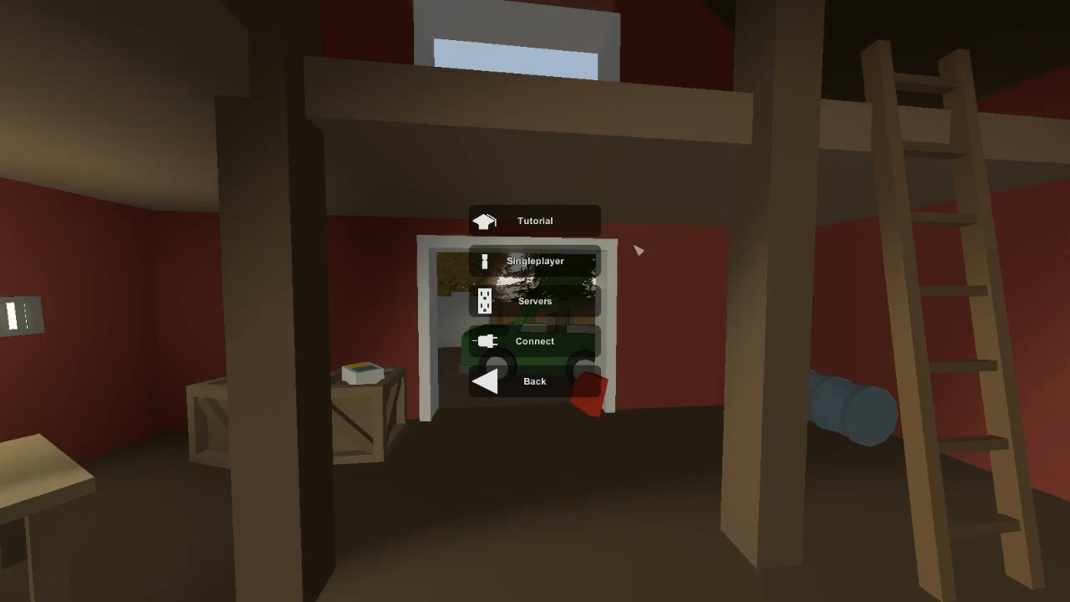
- Start a singleplayer game again to reload the world with the larger shirt grid
{"action": "left_click", "coordinate": [535, 261]}
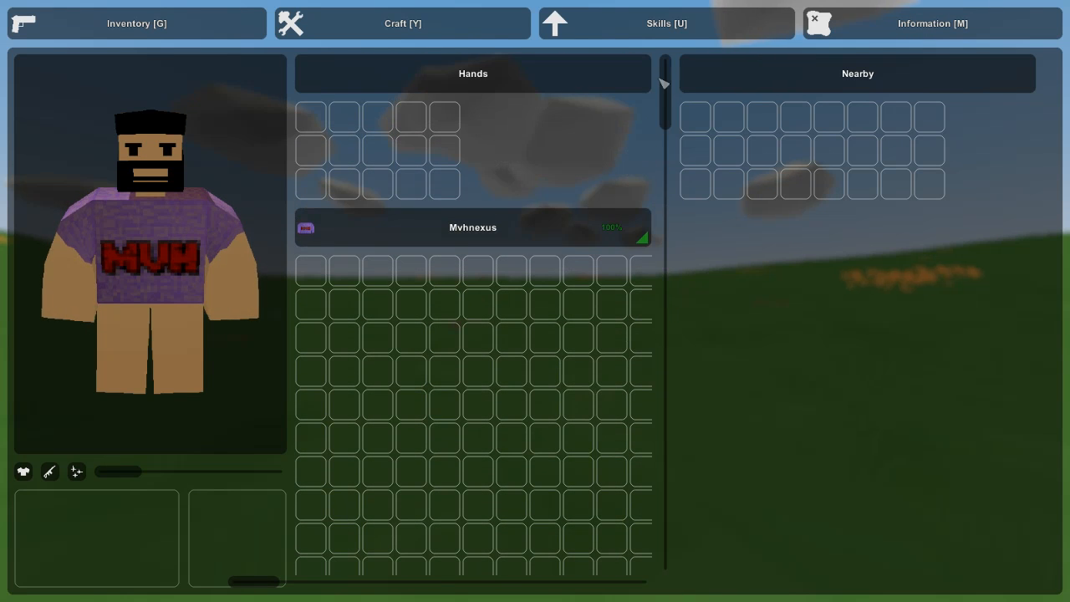
{"action": "mouse_move", "coordinate": [1040, 460]}
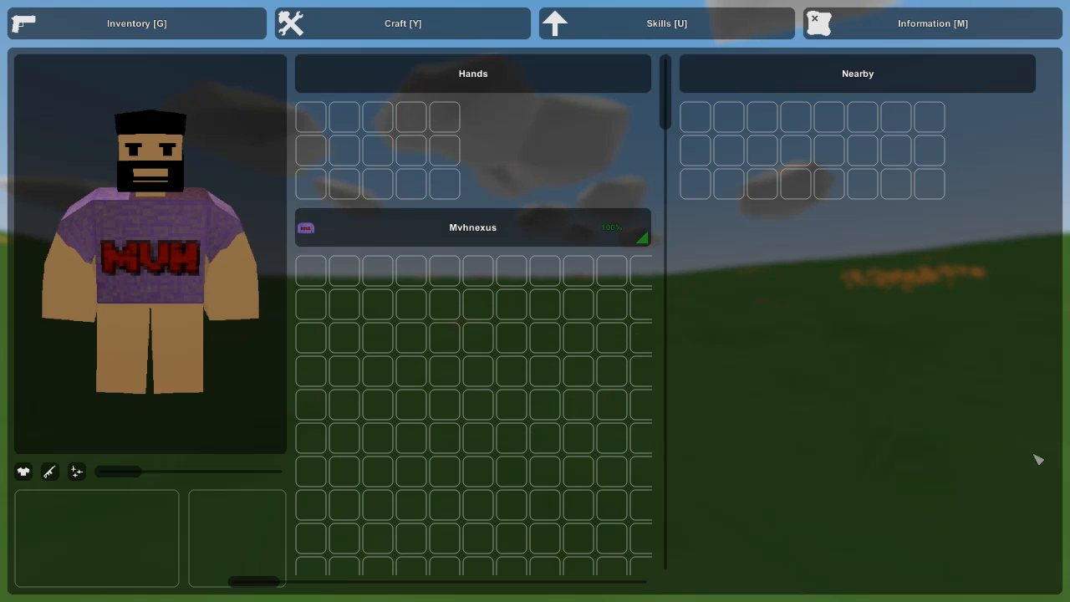